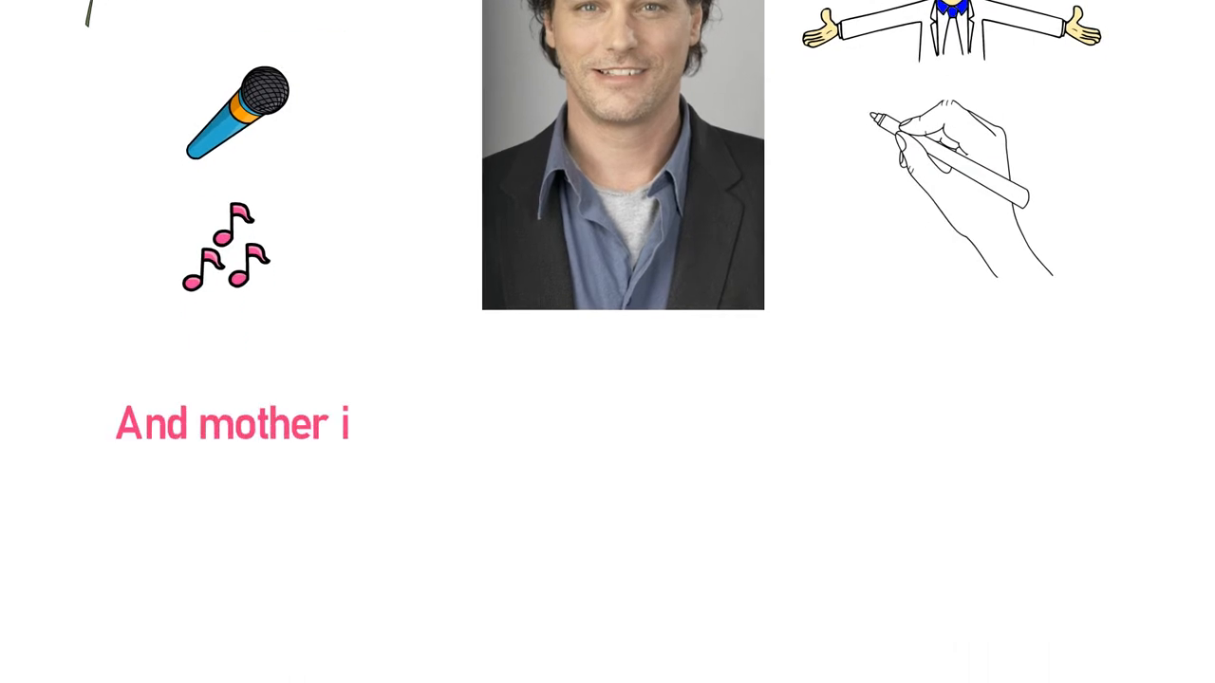
{"action": "type", "text": "s a Canadian actor famous for playing the role of Ell"}
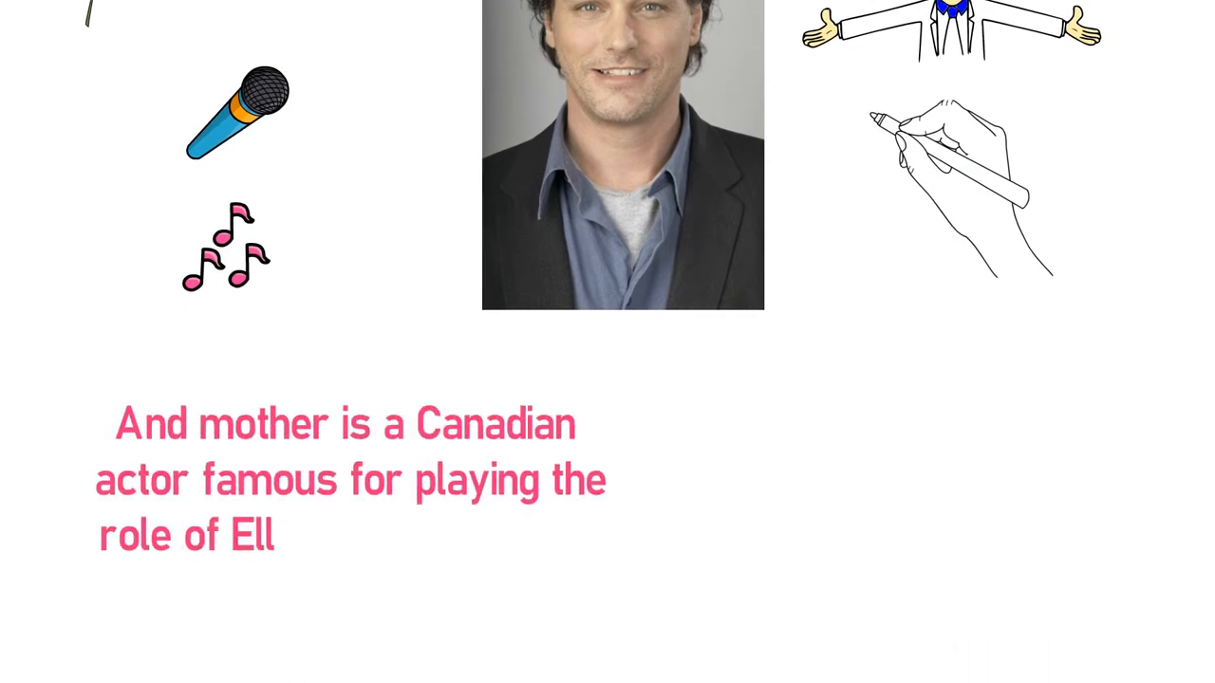